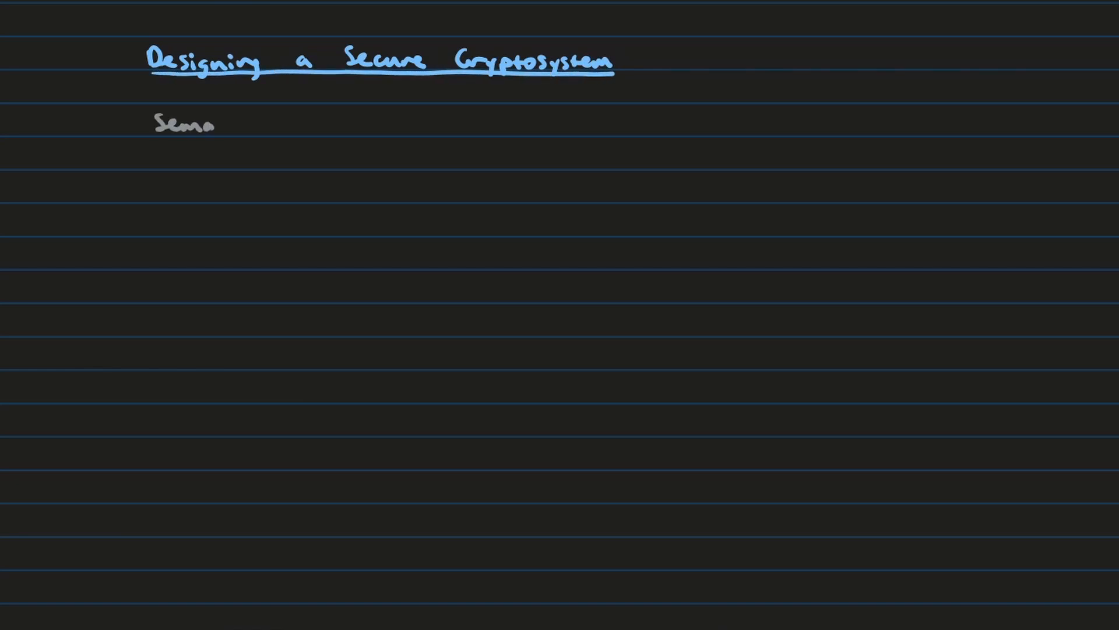
{"action": "type", "text": "Semantic security -"}
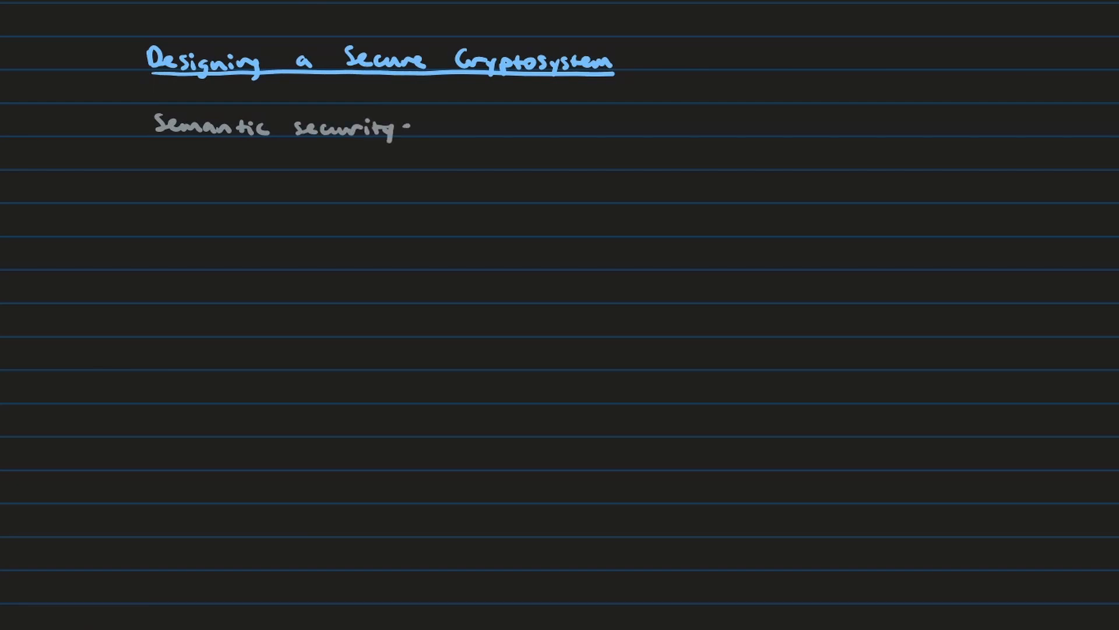
{"action": "type", "text": "the"}
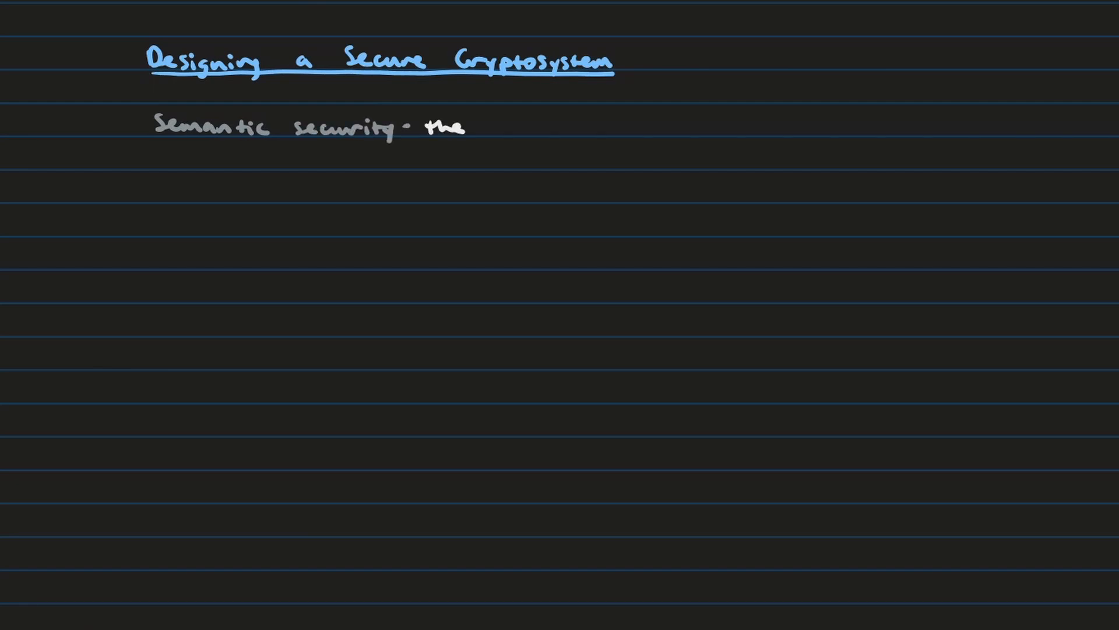
{"action": "type", "text": "attacker,"}
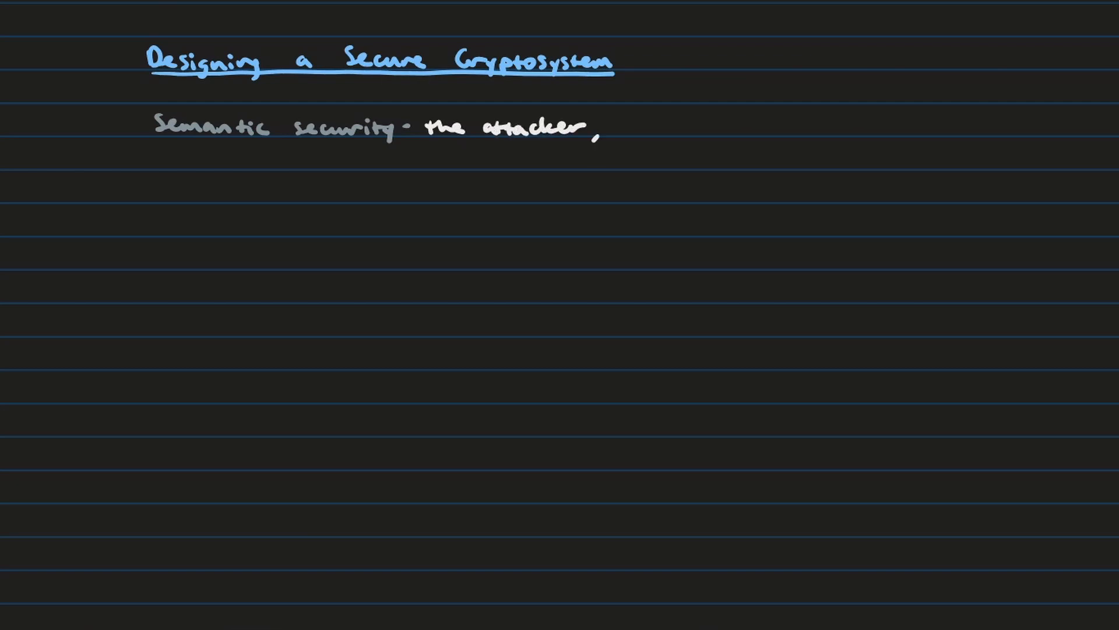